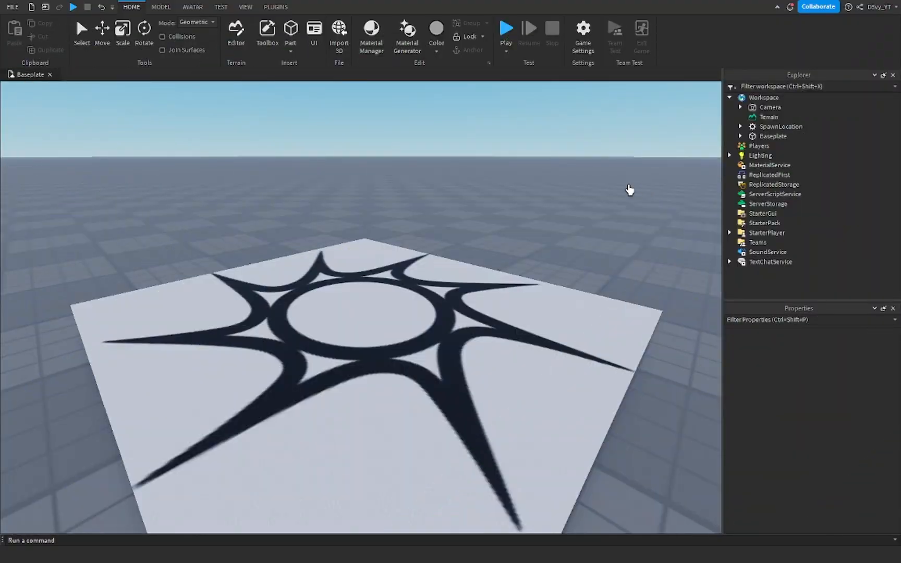
mouse_move(617, 194)
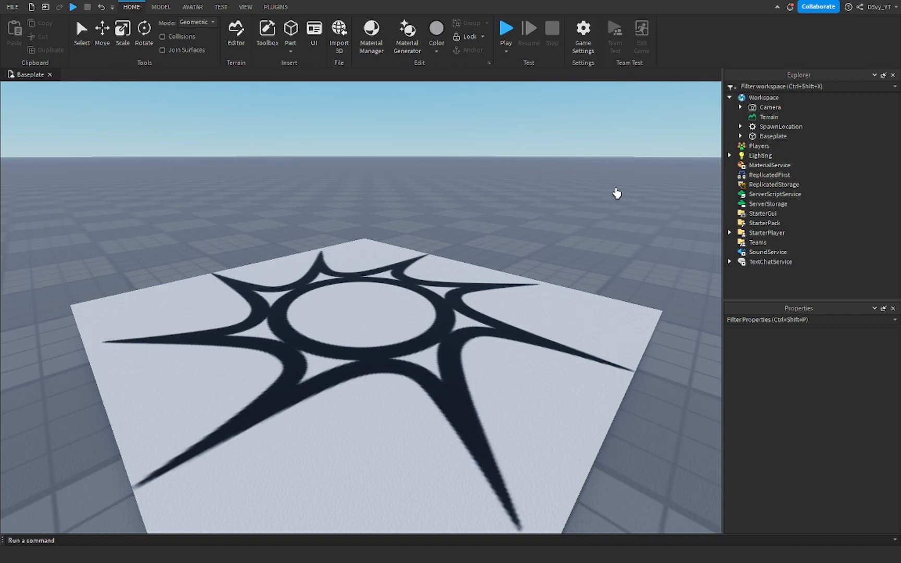
mouse_move(549, 194)
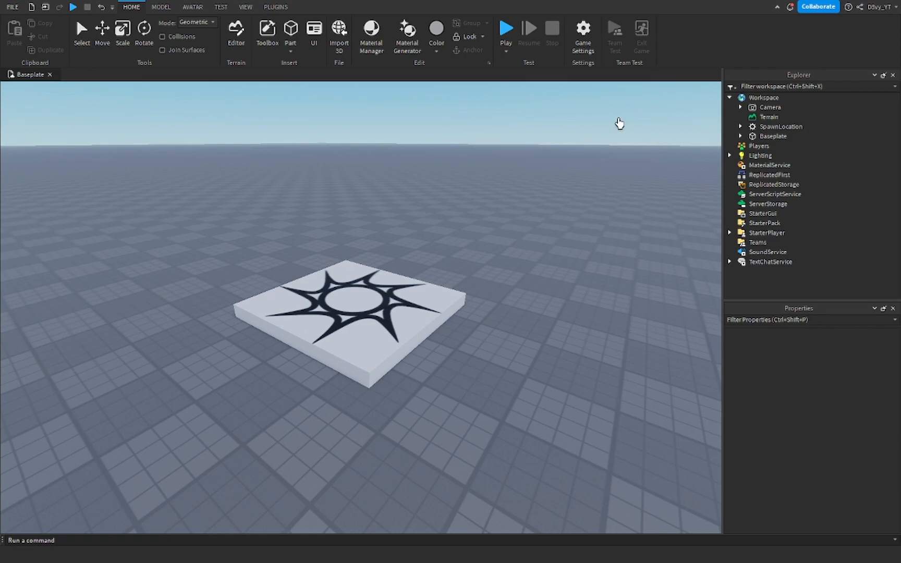
Step: Insert a RemoteEvent into ReplicatedStorage and name it Shake
click(770, 174)
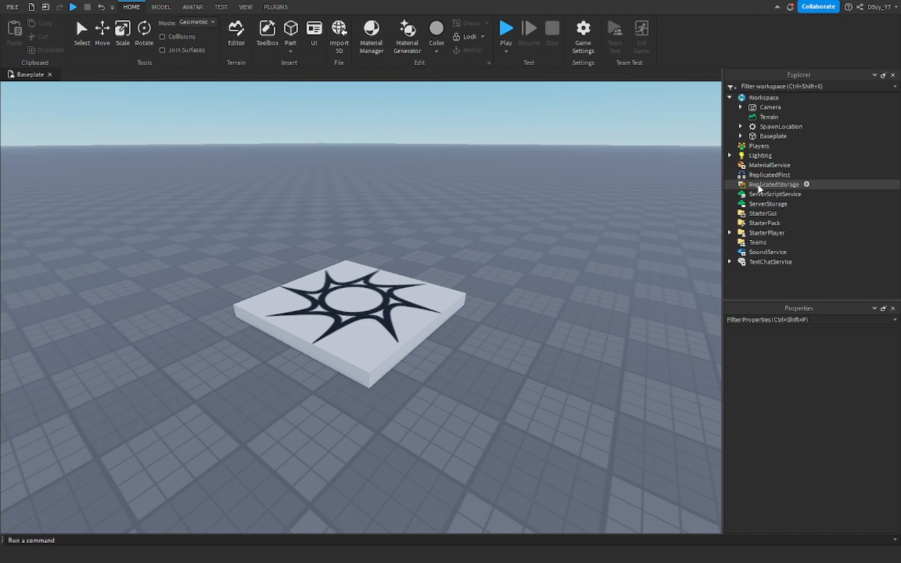
click(772, 184)
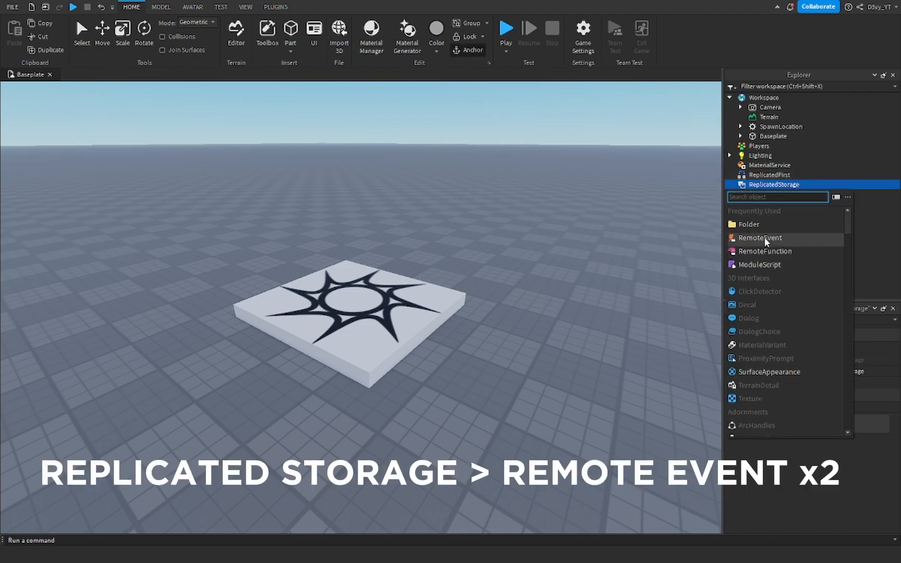
click(760, 237)
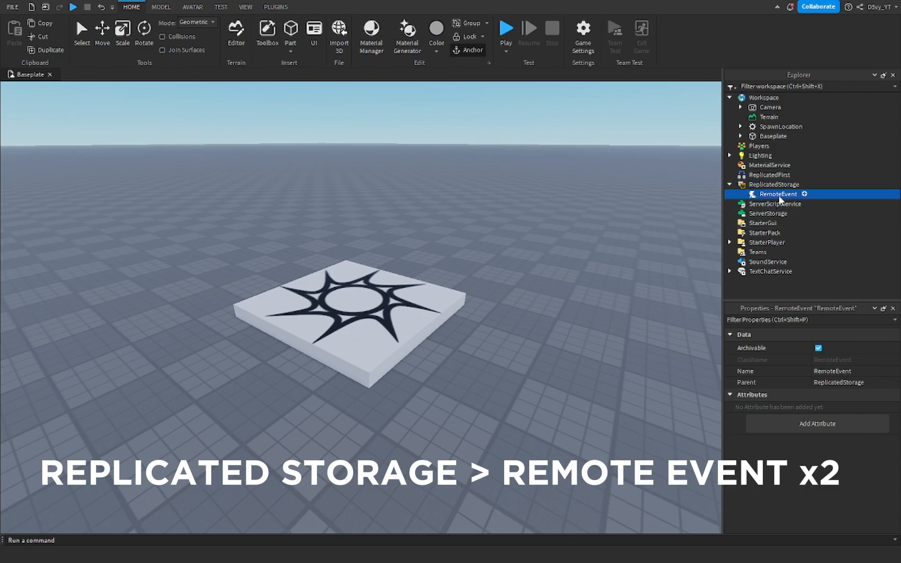
text(Shake)
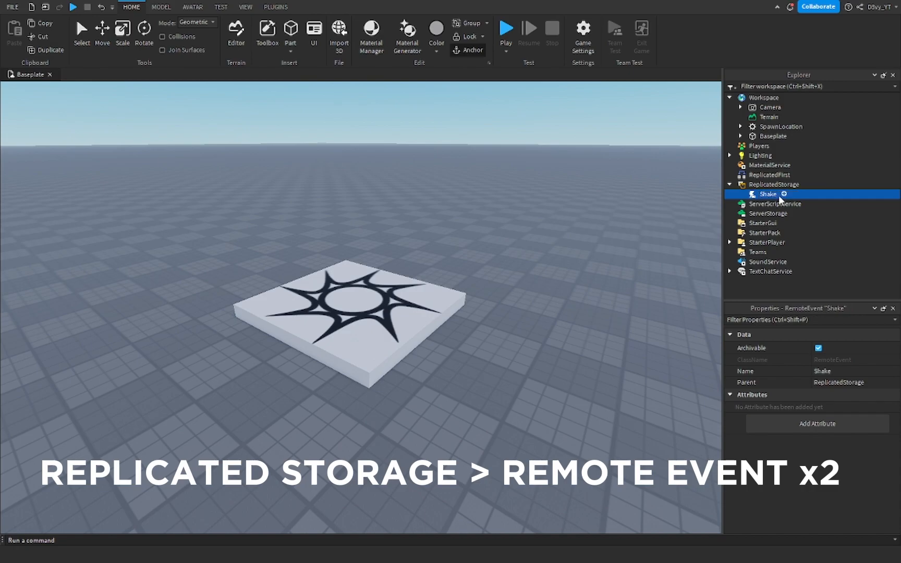
Step: Insert a second RemoteEvent into ReplicatedStorage and rename it Start
click(784, 194)
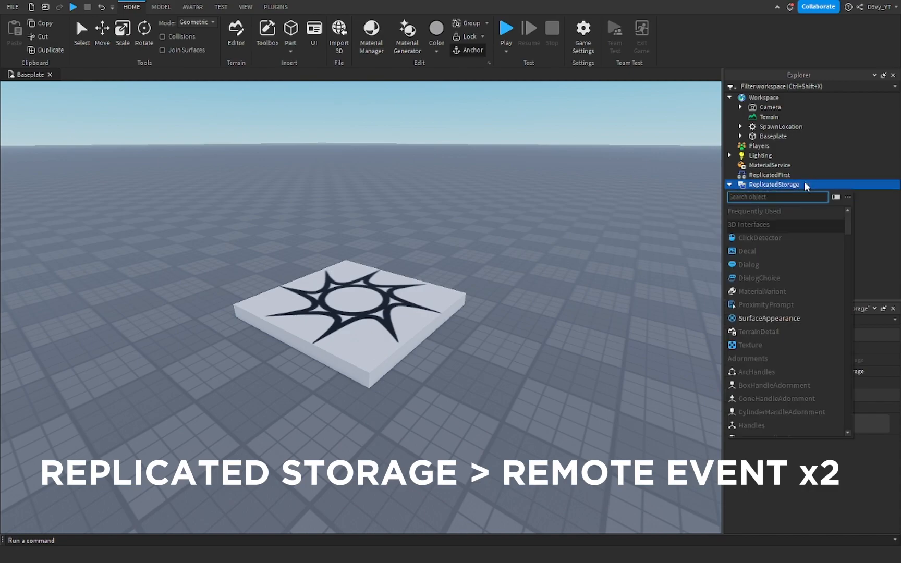
mouse_move(779, 188)
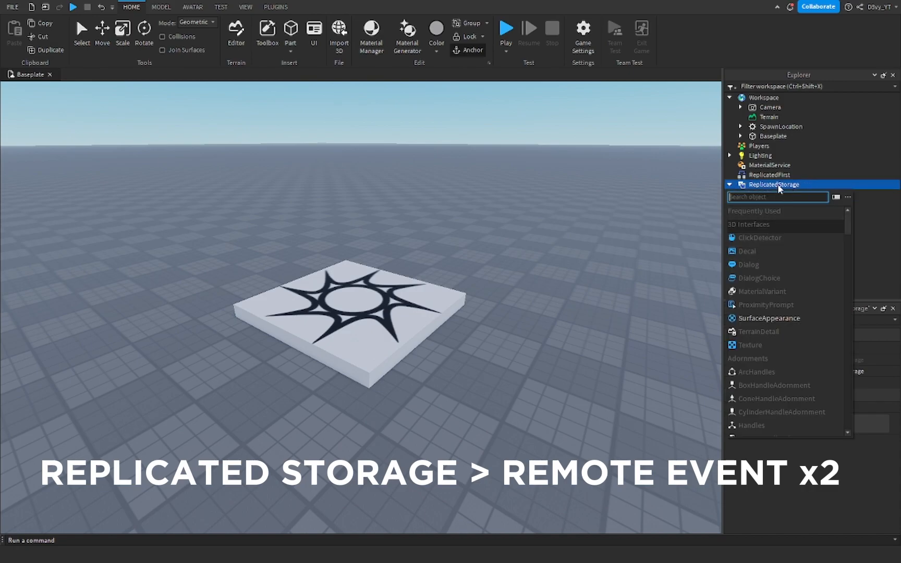
mouse_move(769, 319)
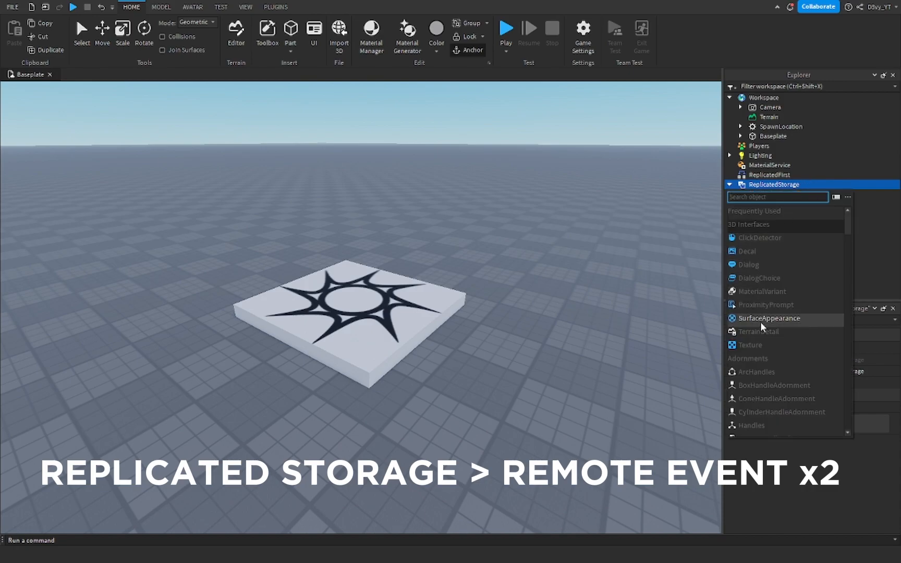
text(rem)
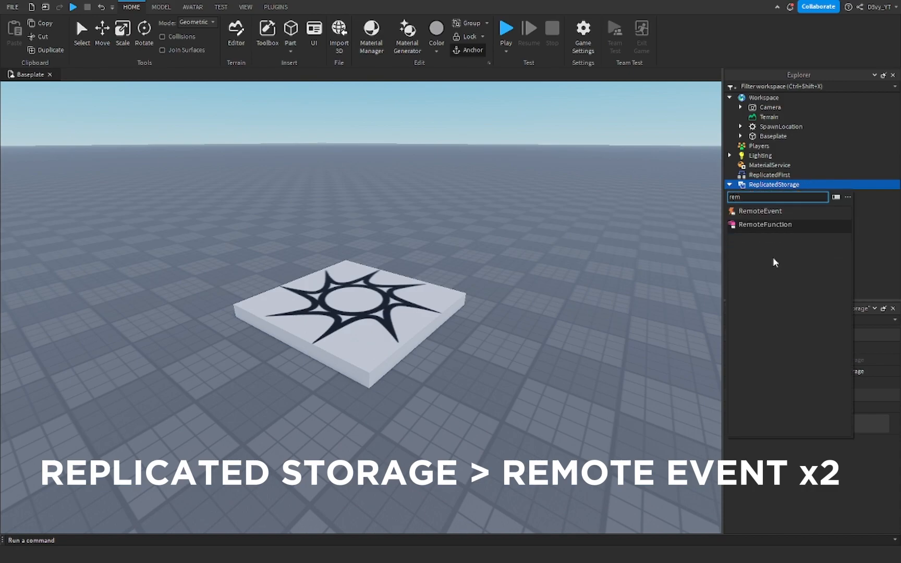
click(761, 210)
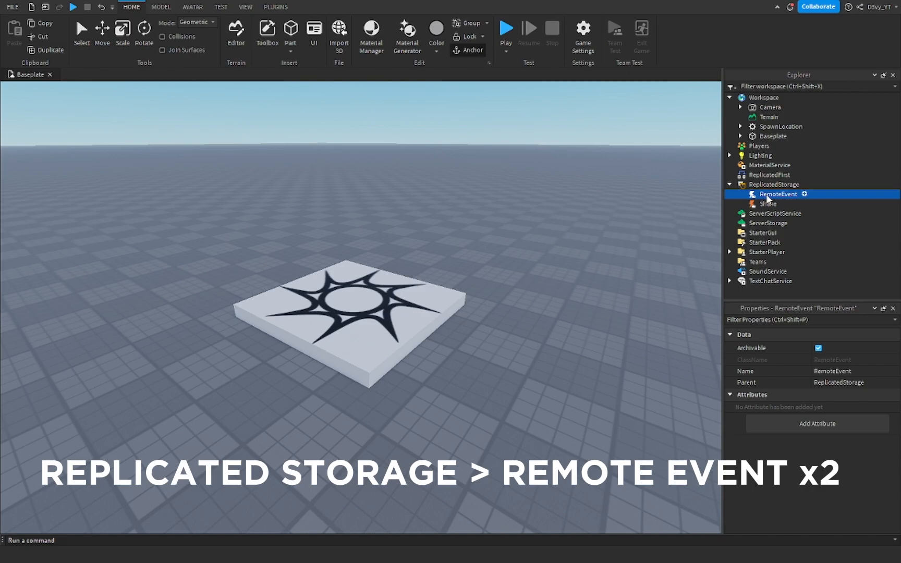
double_click(778, 194)
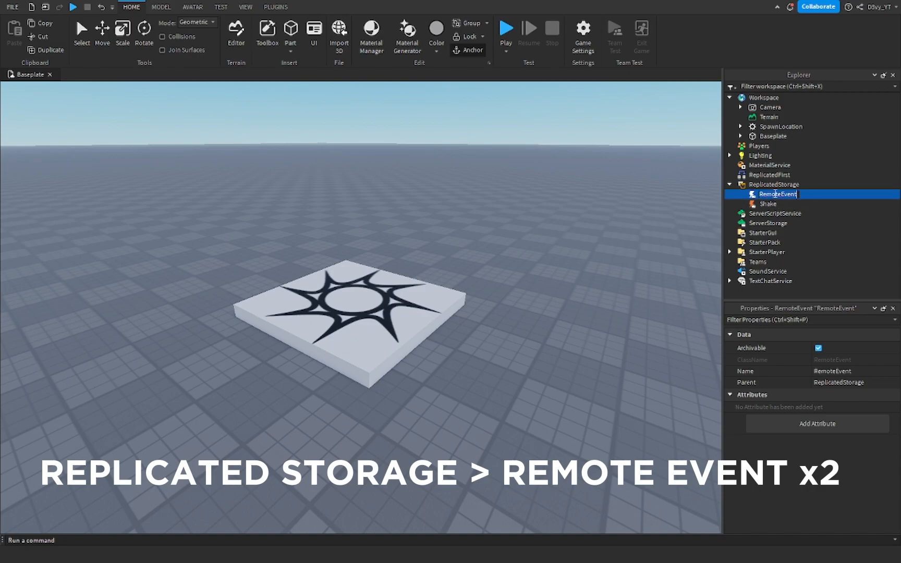
text(Start)
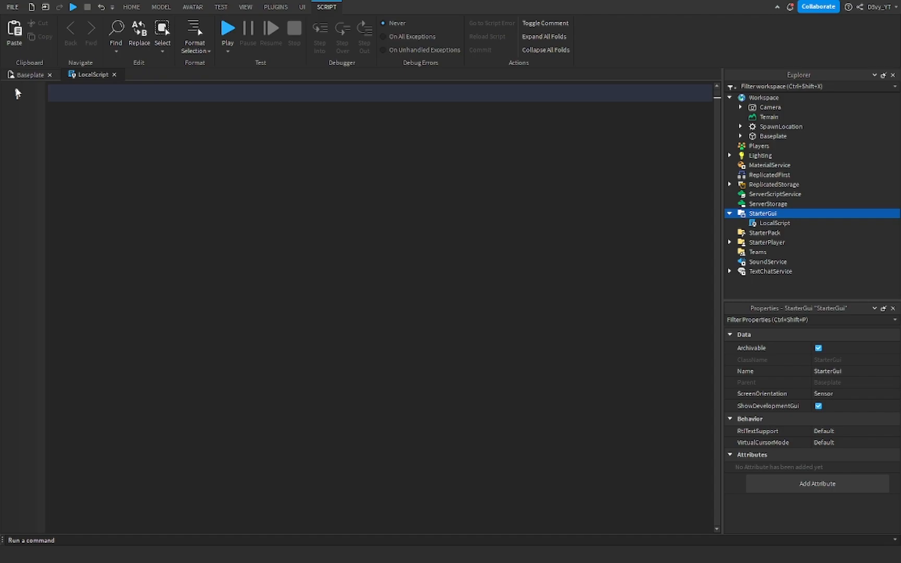
Step: Type code using GetService("RunService"), game.Players.LocalPlayer, and game.ReplicatedStorage.Shake
click(84, 114)
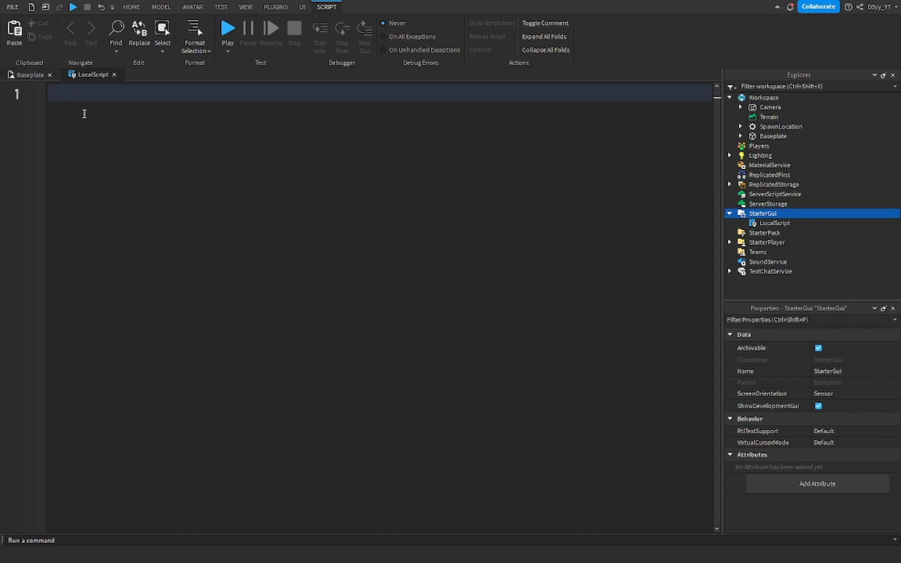
text(game:Get)
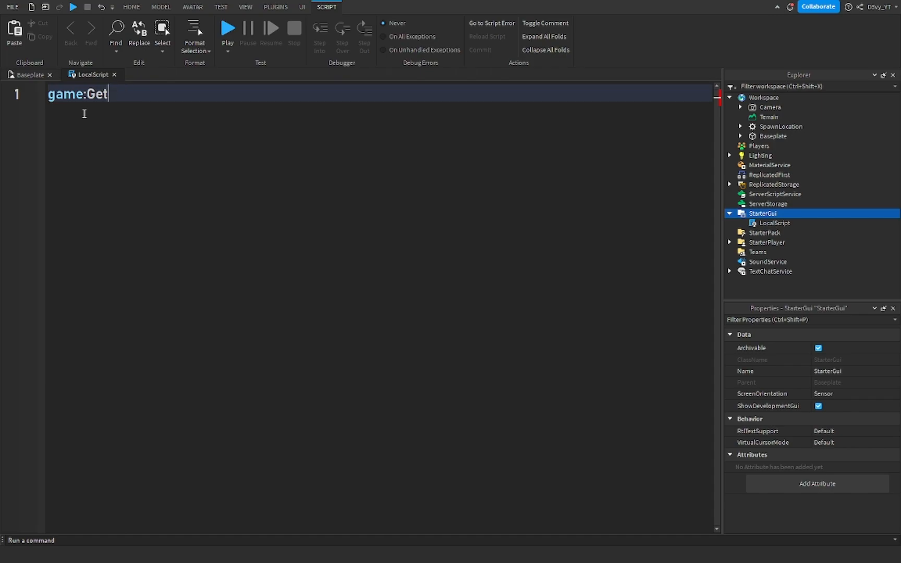
text(Service("RunService").RenderStepped:Connect(function()
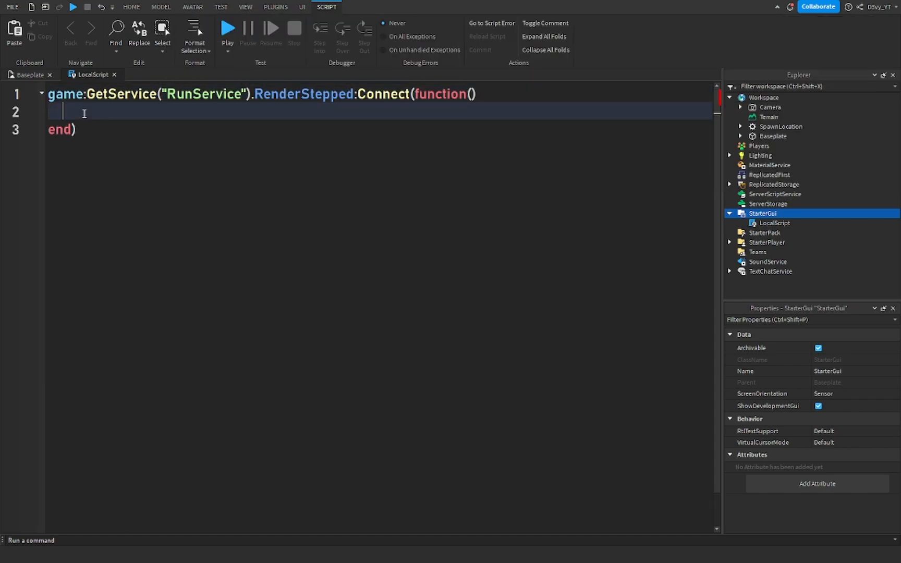
text(local player = game.Players.LocalPlayer)
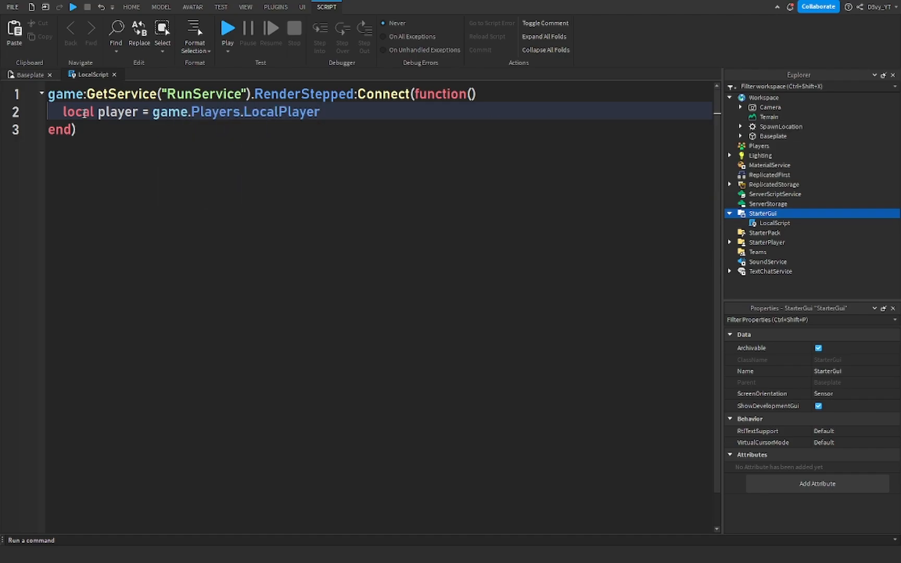
text(game.ReplicatedStorage.Shak)
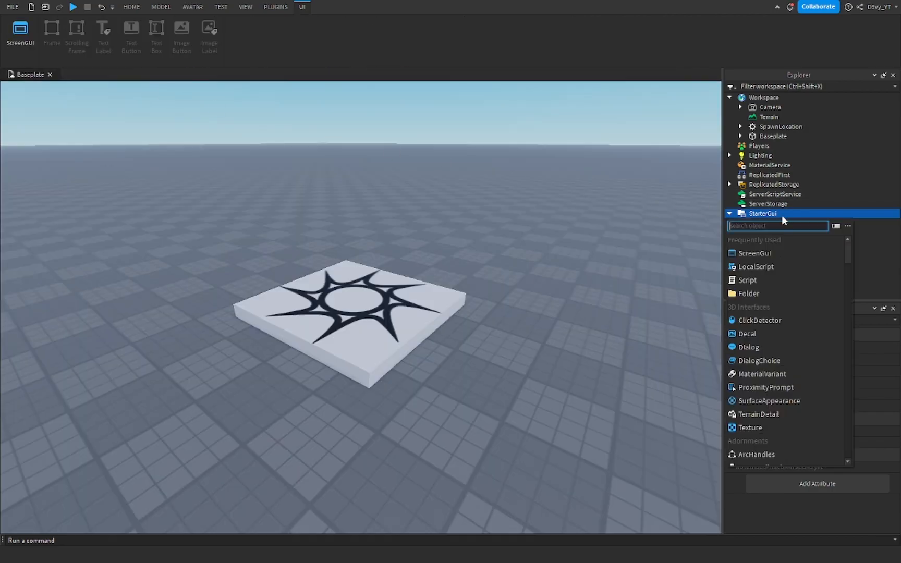
Step: Add a LocalScript with a Shake.OnClientEvent handler accessing the character's Humanoid camera offset
click(756, 266)
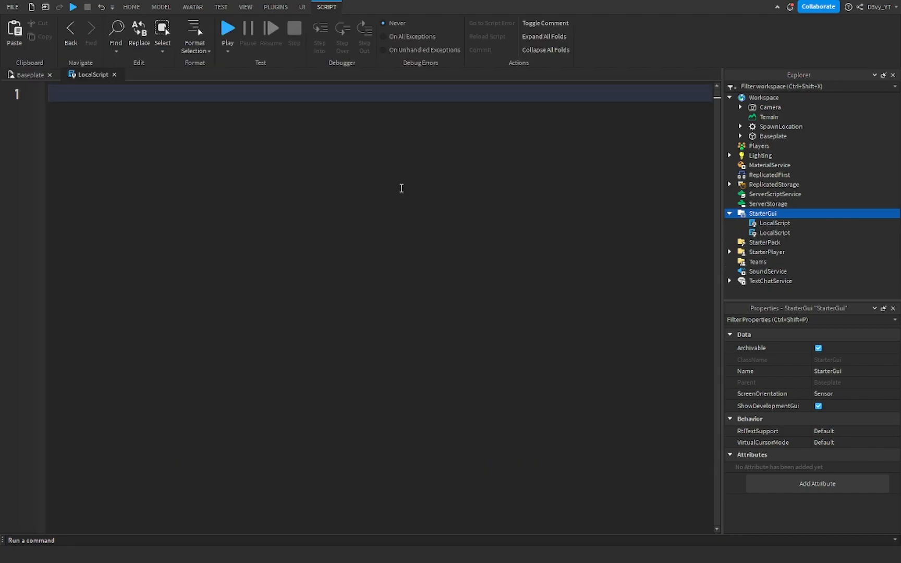
text(game.ReplicatedStorage.C)
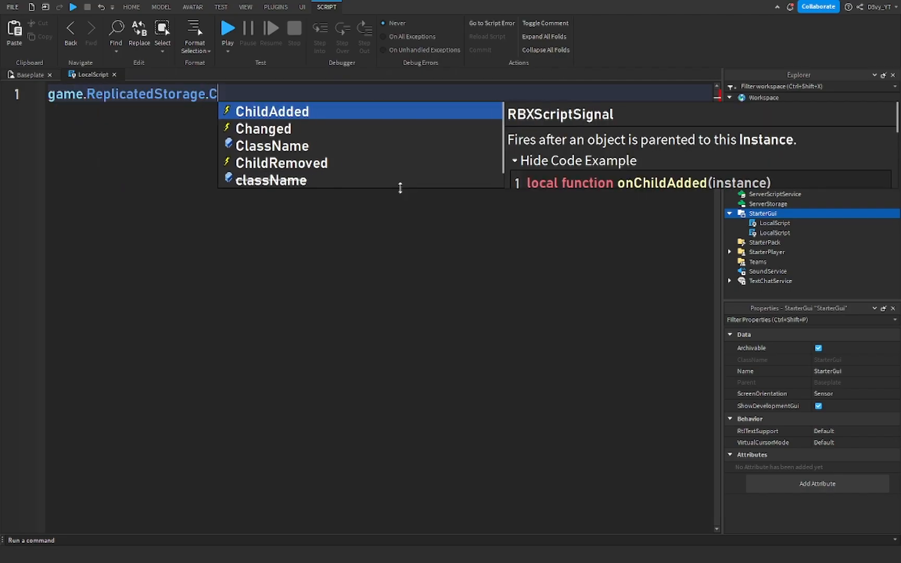
text(Shake.OnClientEvent:Connect())
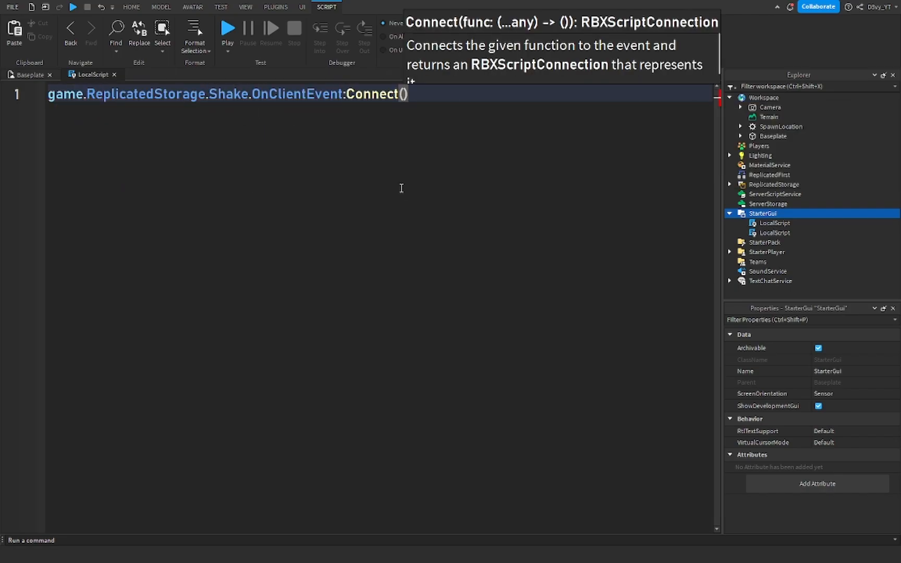
text(function(player))
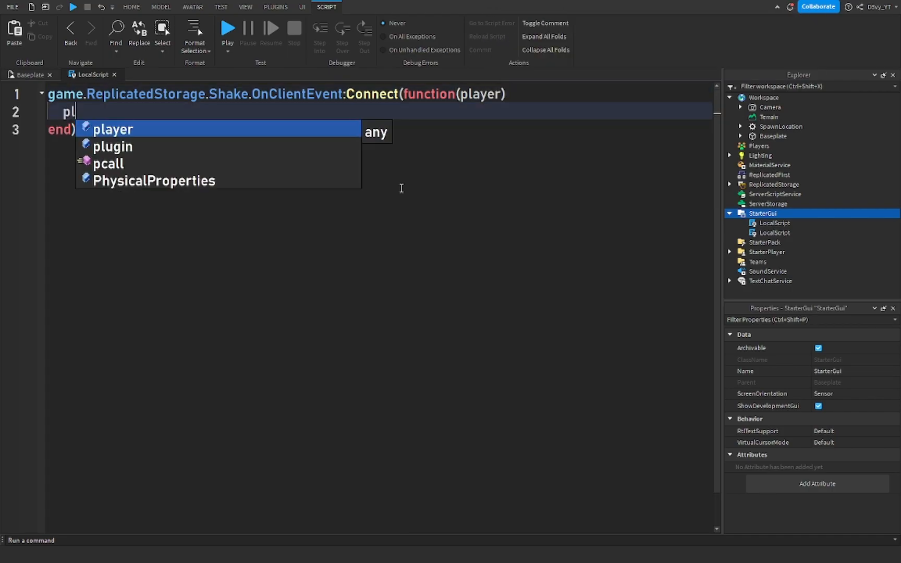
text(player.Character)
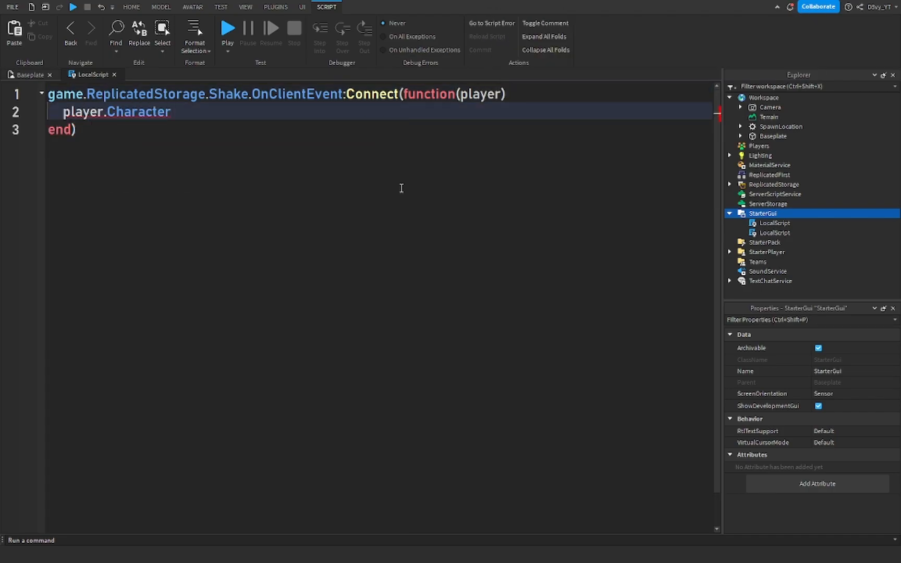
text(.Humanoid.CameraOffset =)
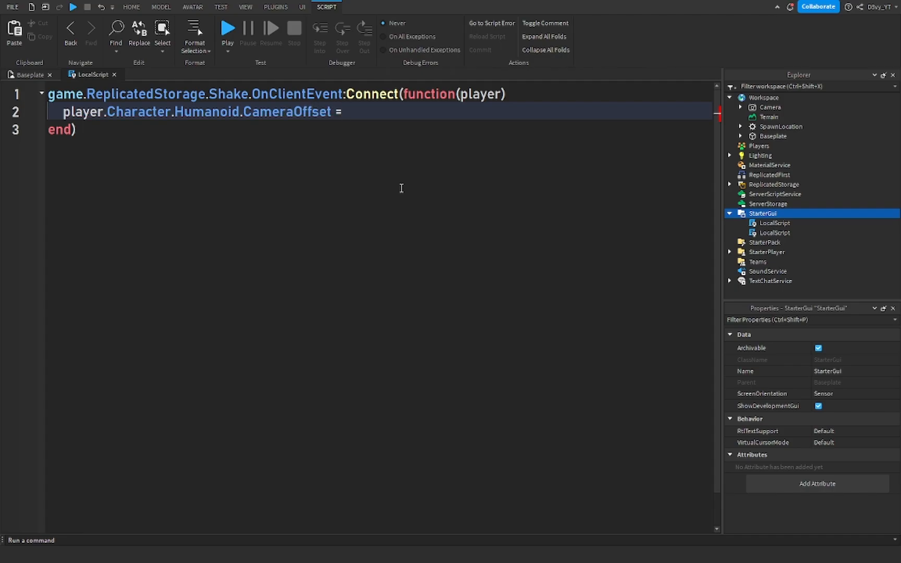
Step: Build the random Vector3 offset from math.random(0, 200)/1000 values, then close the script
text(Vector3.new())
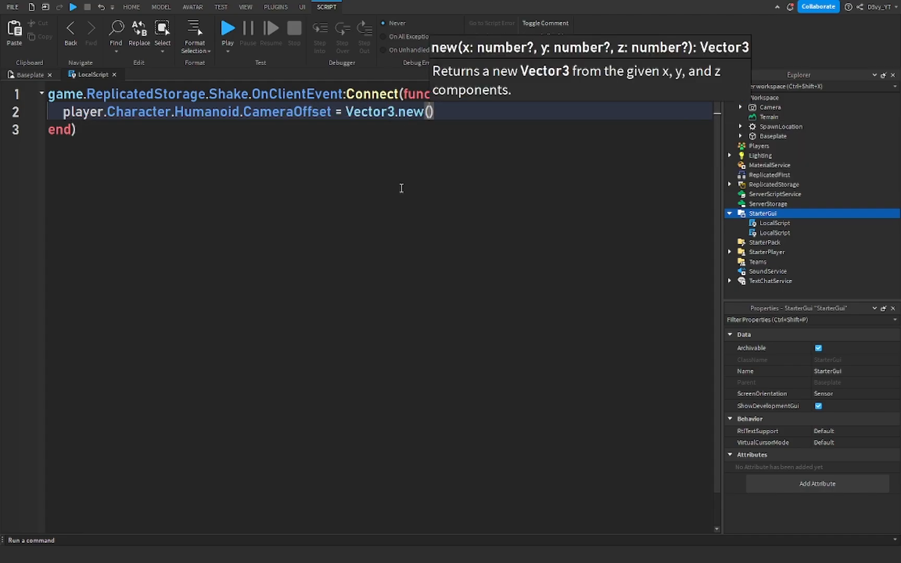
text(math.random()
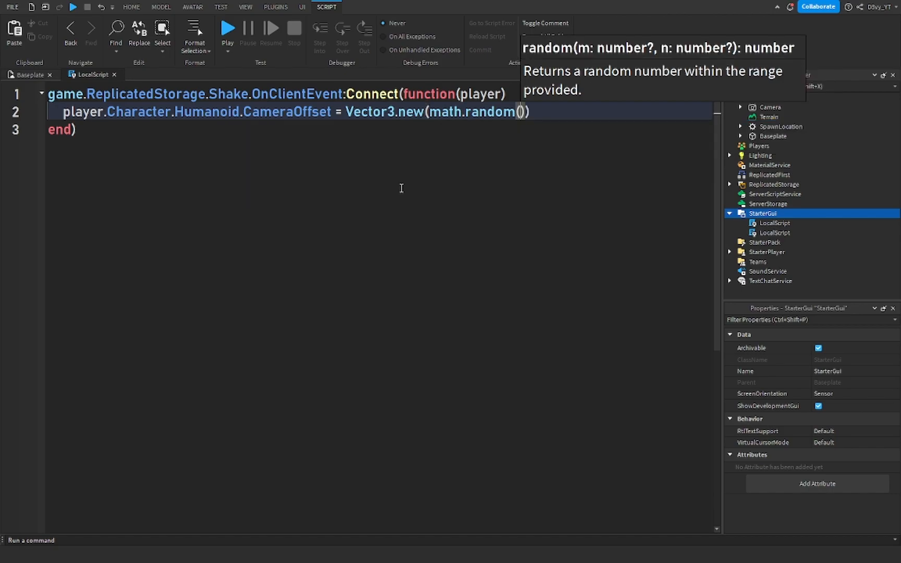
text(0, 200)
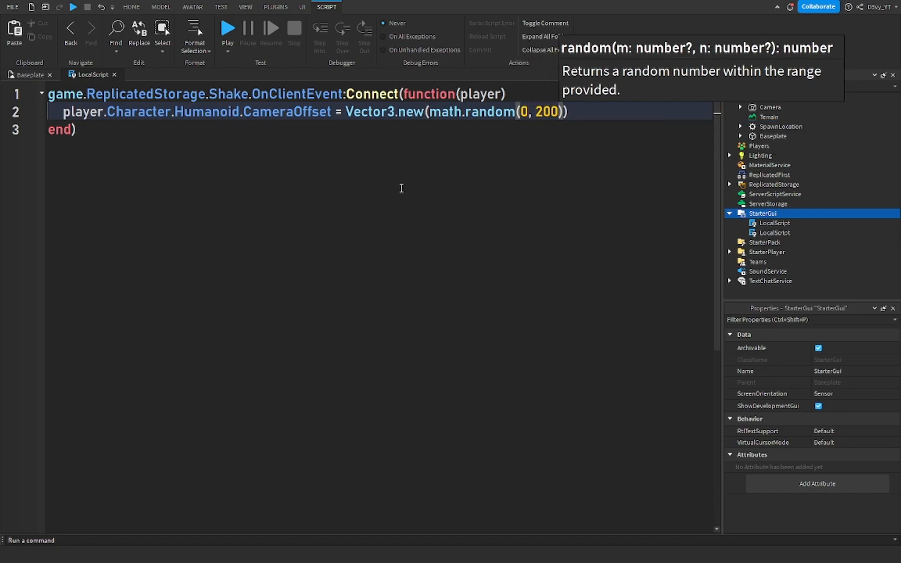
text(/1000,)
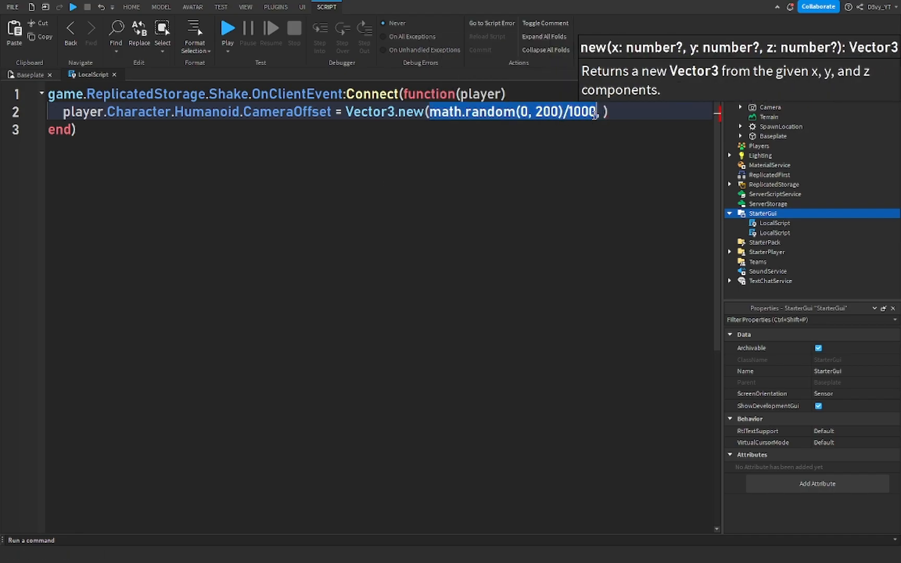
text(math.random(0, 200)/1000)
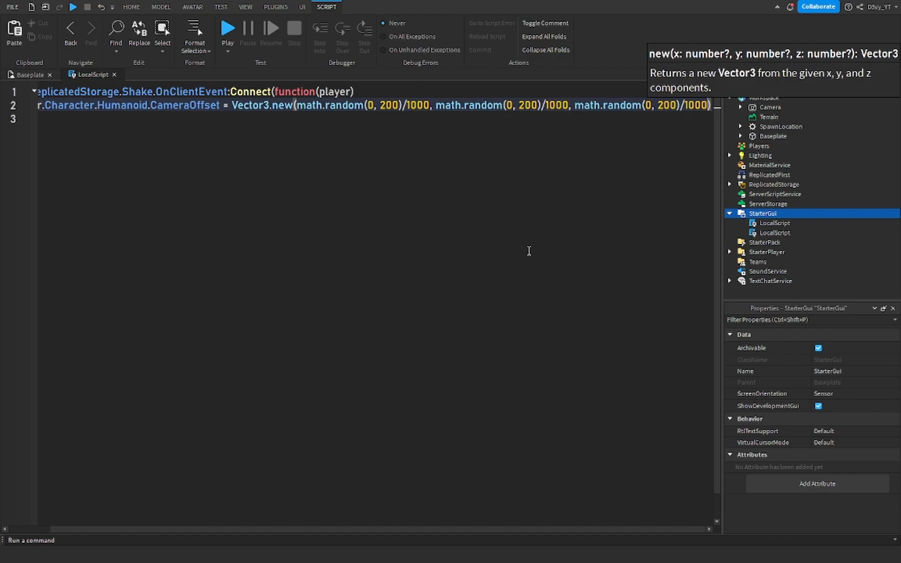
mouse_move(364, 191)
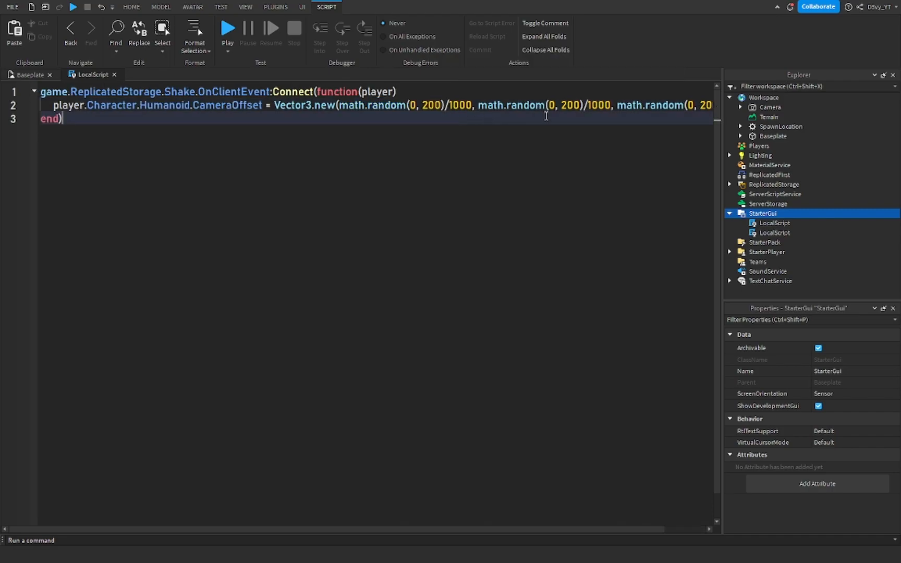
scroll(right, 3)
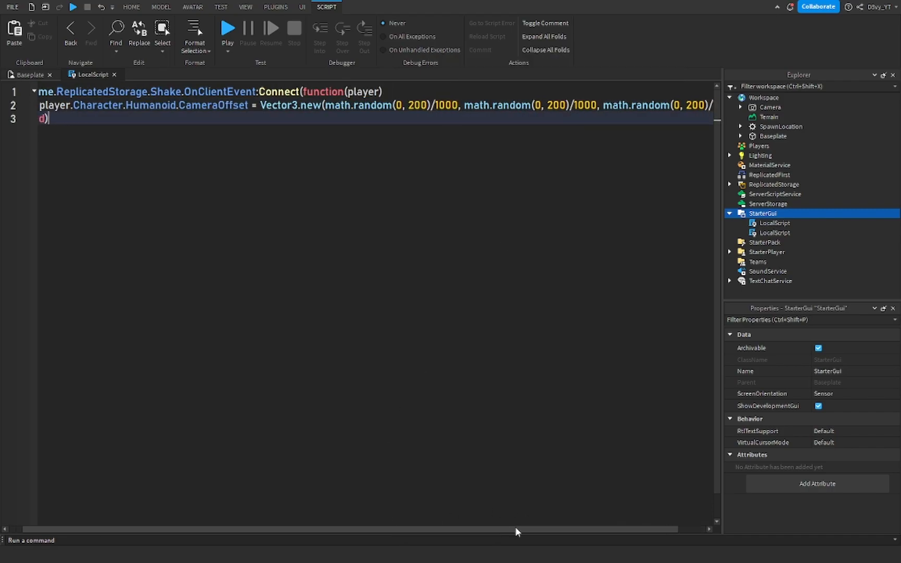
click(301, 7)
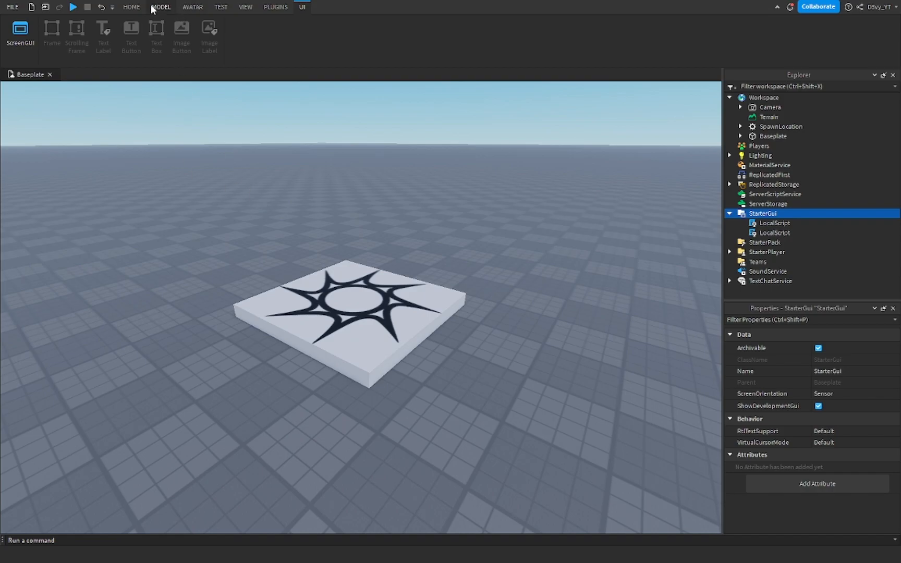
Step: Insert a Block rig with Rig Builder and add a Script under SpawnLocation
click(131, 7)
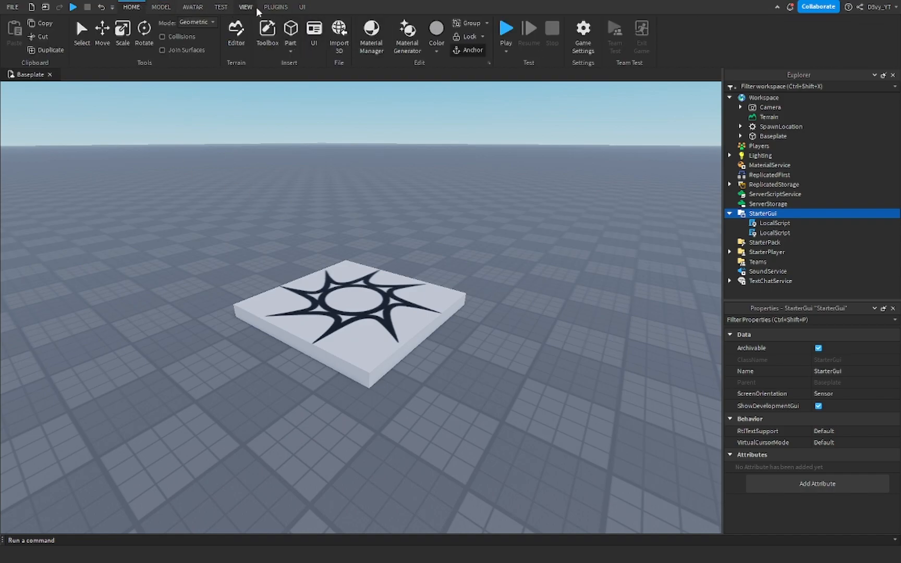
mouse_move(291, 32)
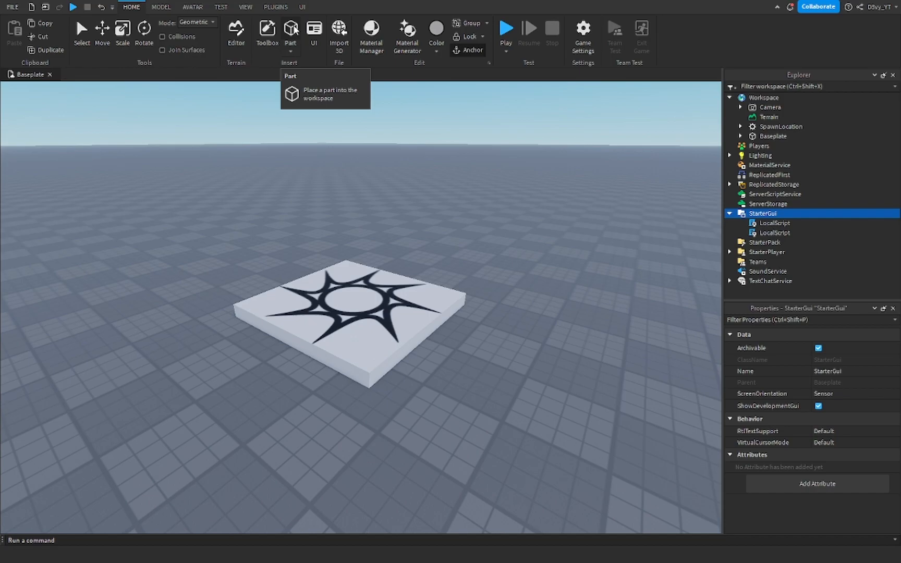
mouse_move(296, 22)
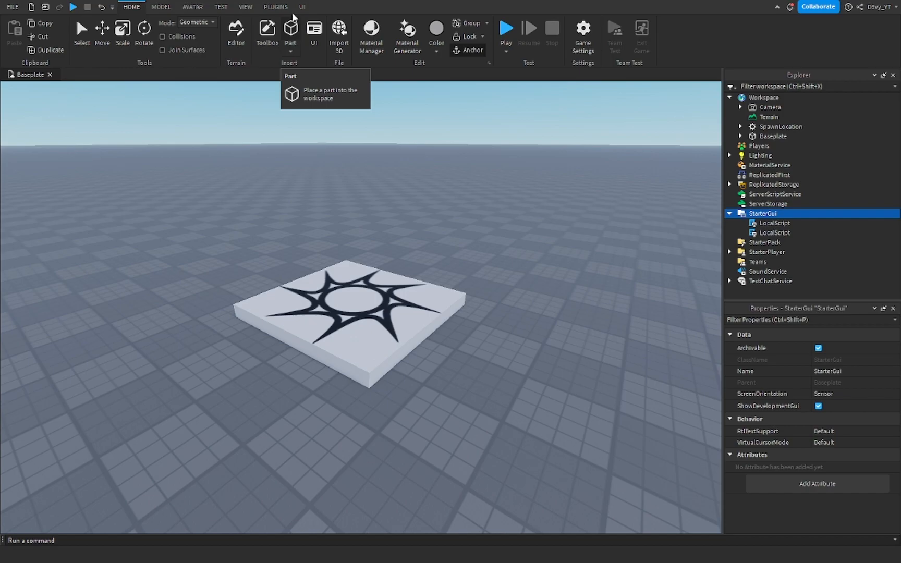
click(245, 7)
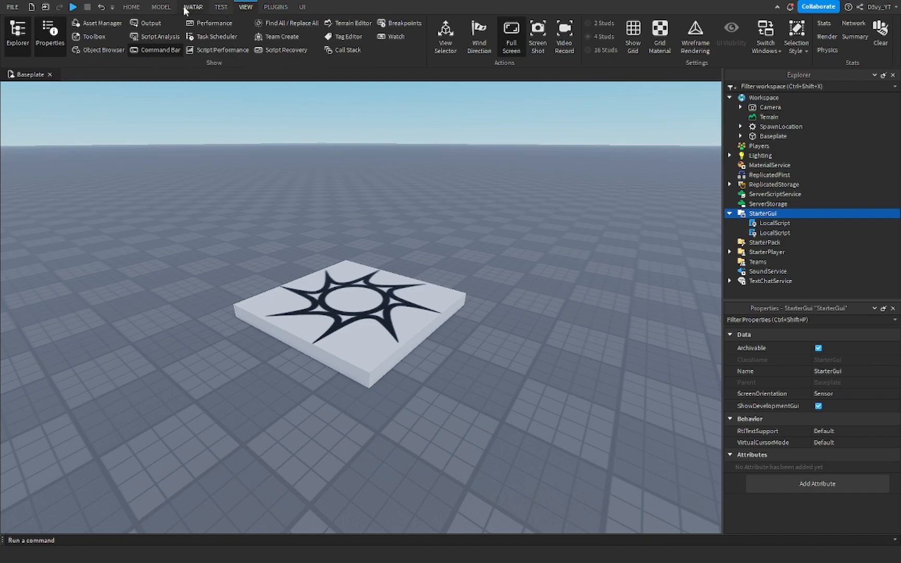
click(193, 7)
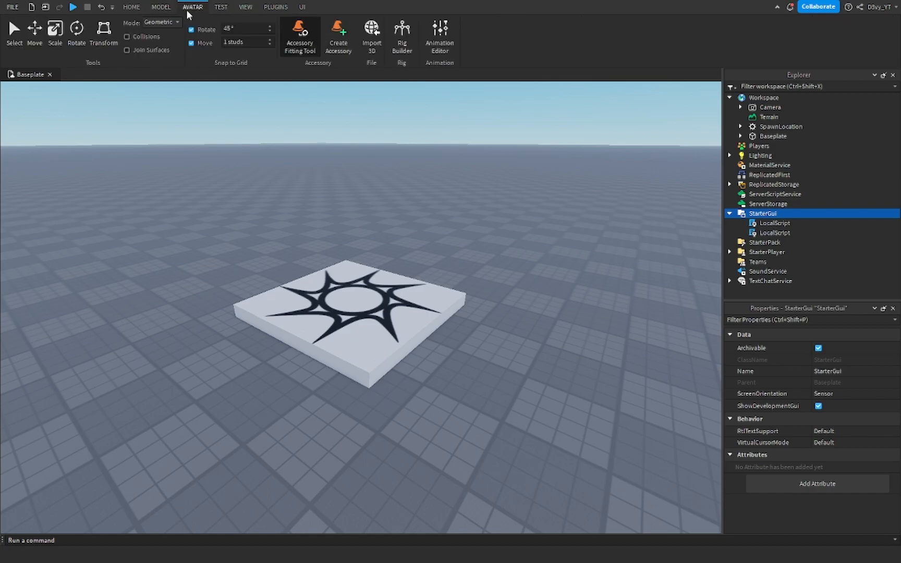
click(401, 35)
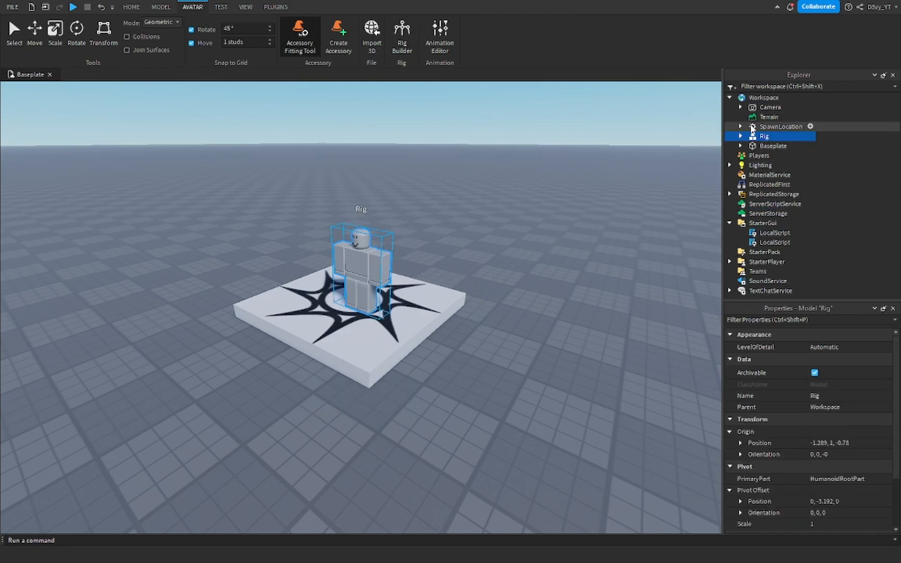
click(781, 127)
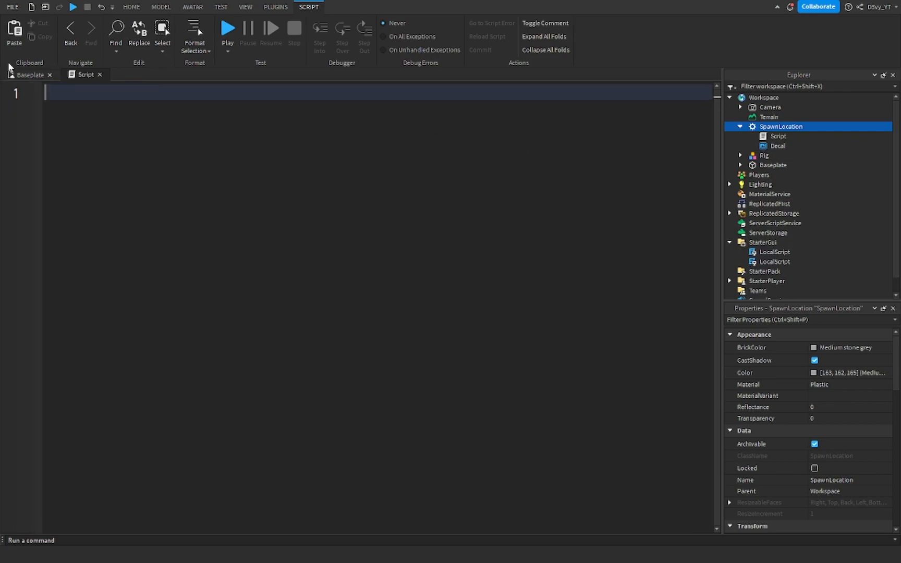
Step: Write Follow() to find a humanoid within maxDistance and MoveTo its target position
text(function)
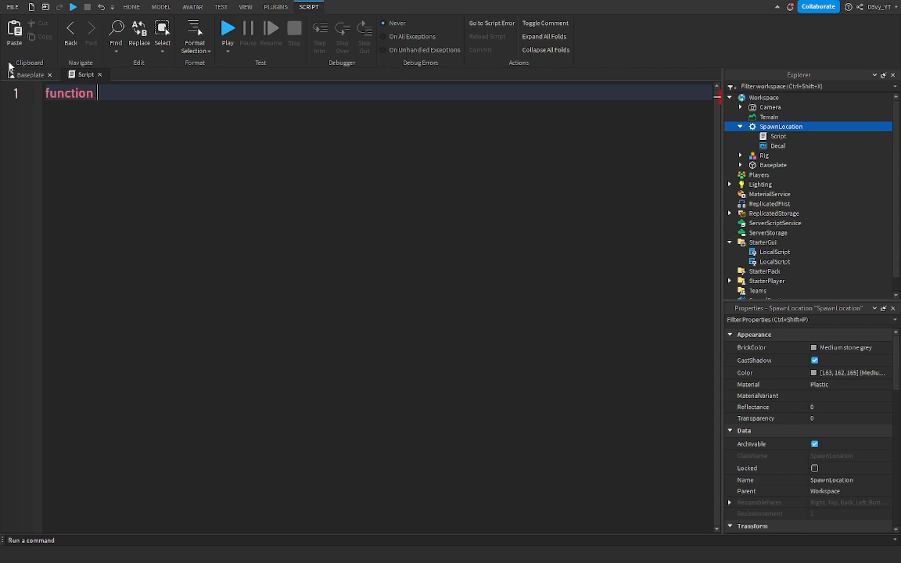
text(Follow())
text(for i,v in pairs()
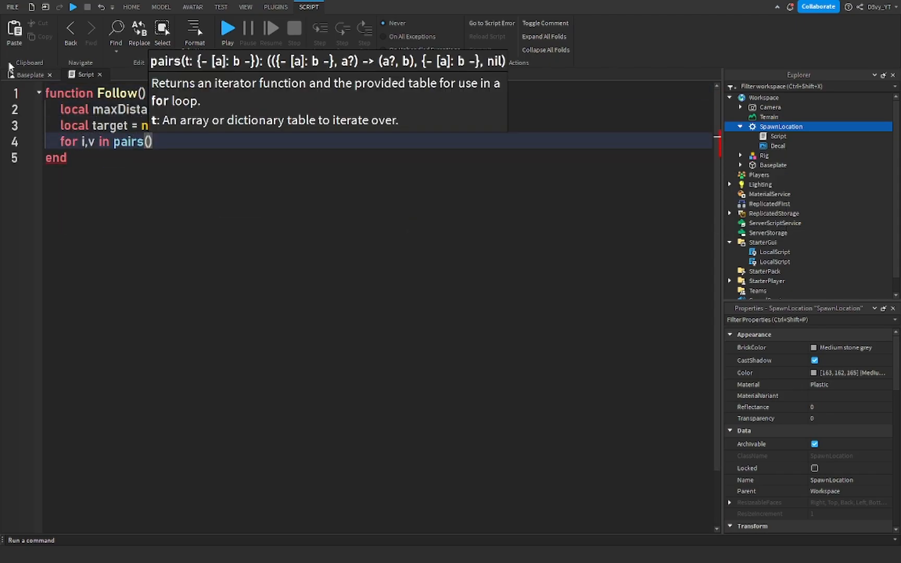
text(if v:FindFirstChild())
text(if (v.Head.Position = script.Parent.Head.Position)
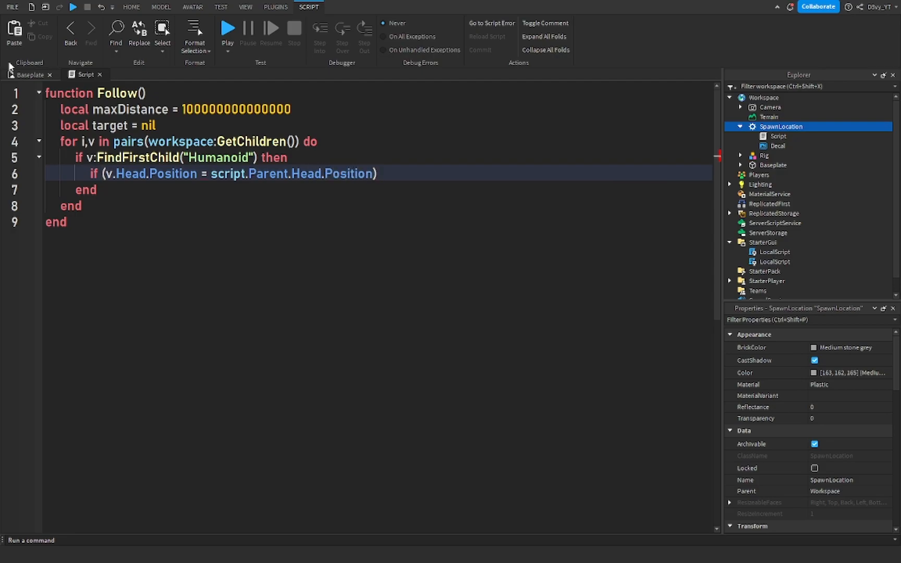
text(.magnitude < maxDistance then)
text(script.Parent.Humanoid)
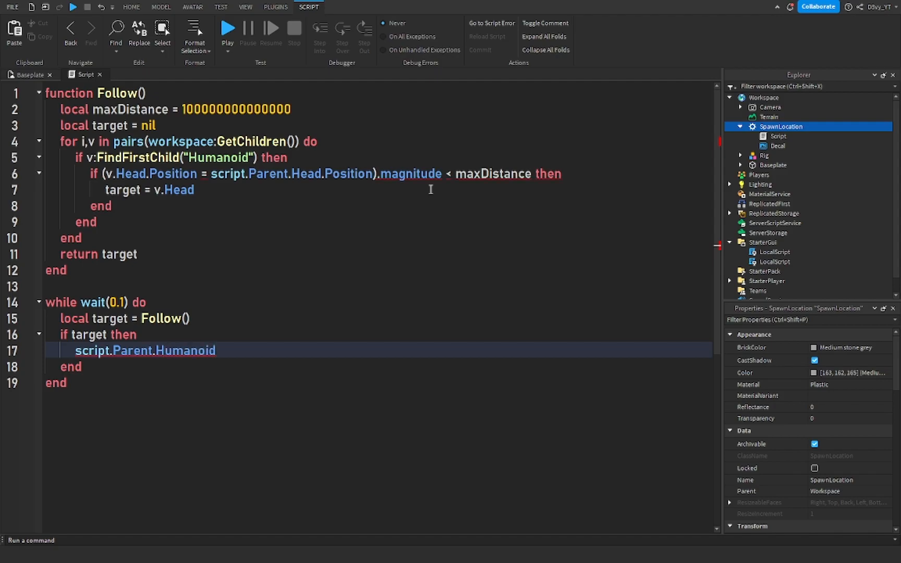
text(:MoveTo(target.Position))
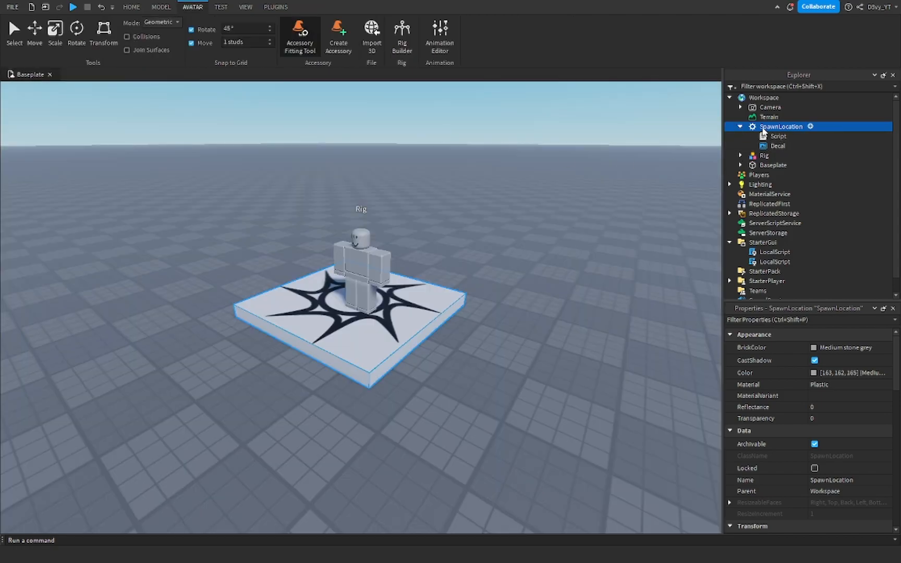
Step: Drag the follow Script from SpawnLocation into the Rig and insert another Script there
click(778, 136)
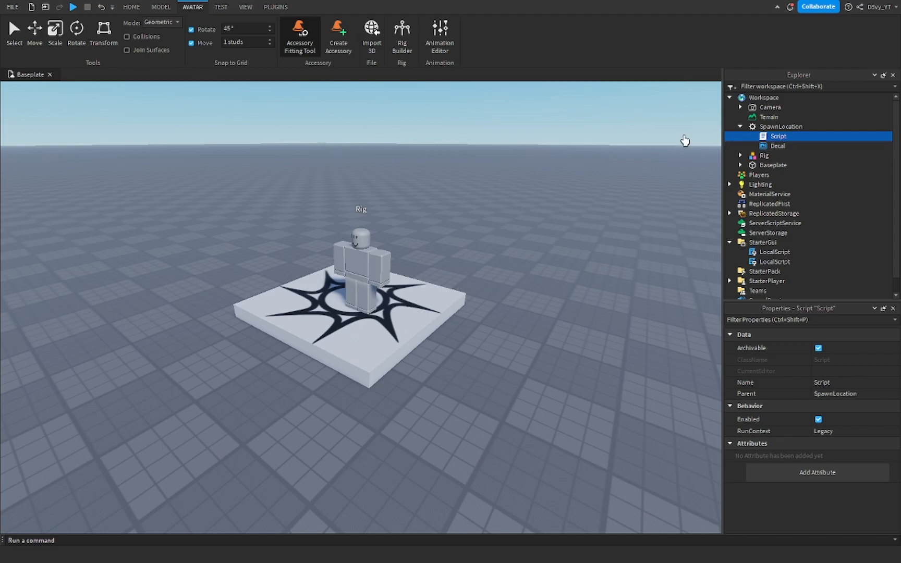
click(740, 155)
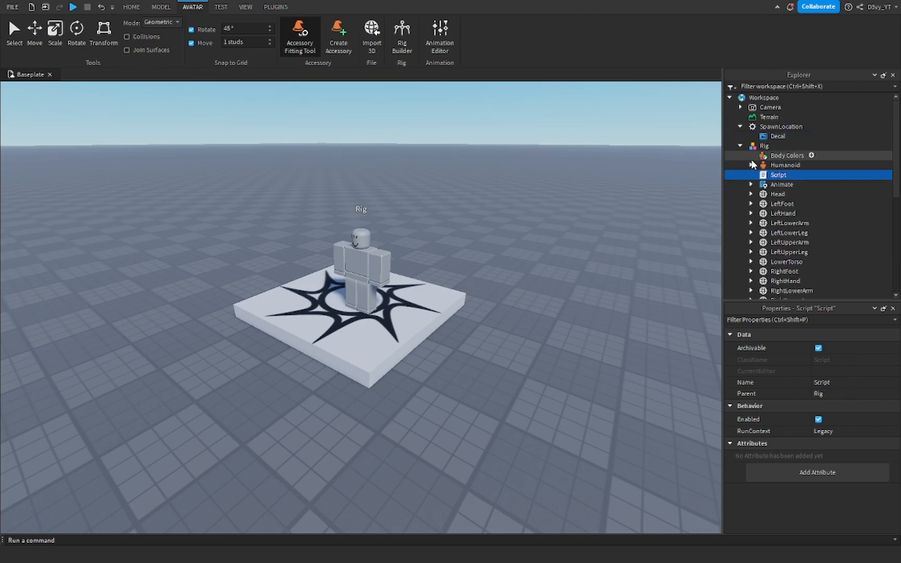
click(741, 126)
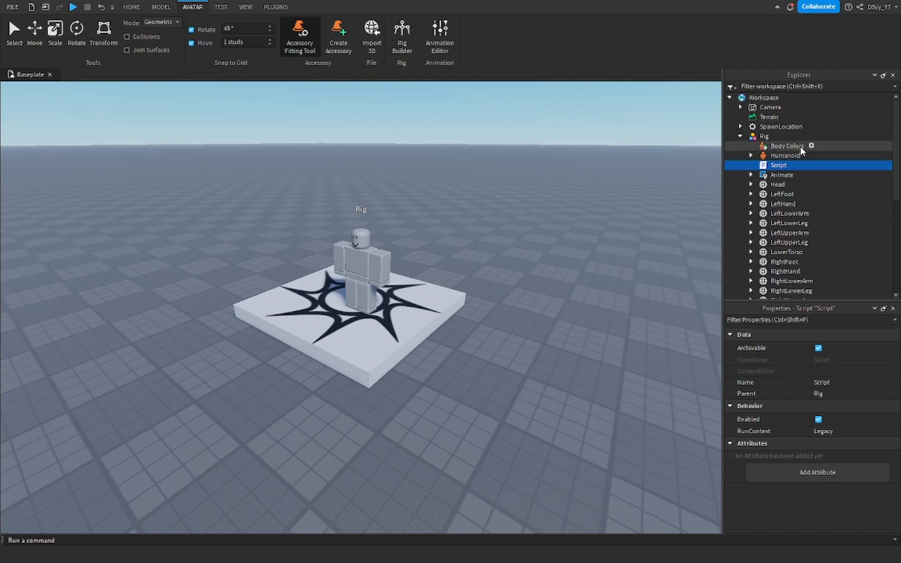
click(764, 137)
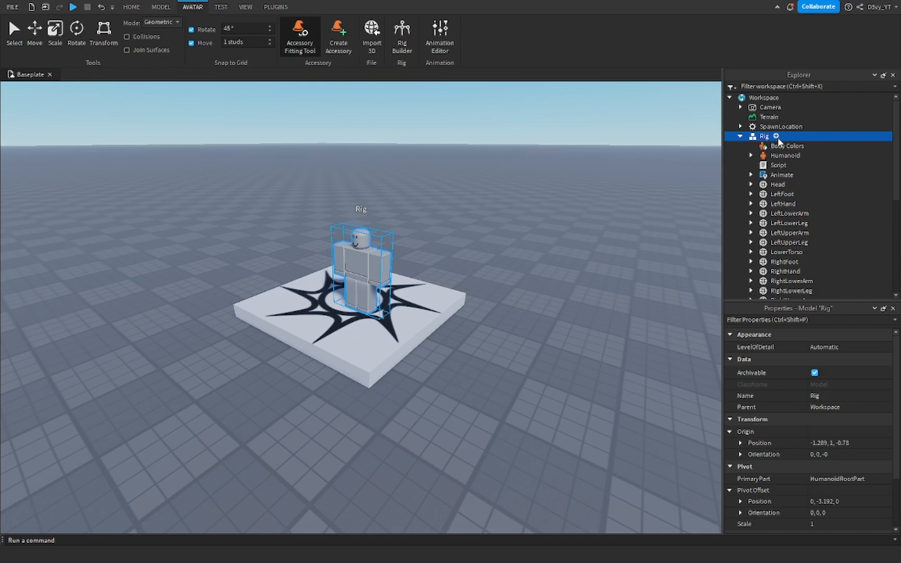
click(775, 136)
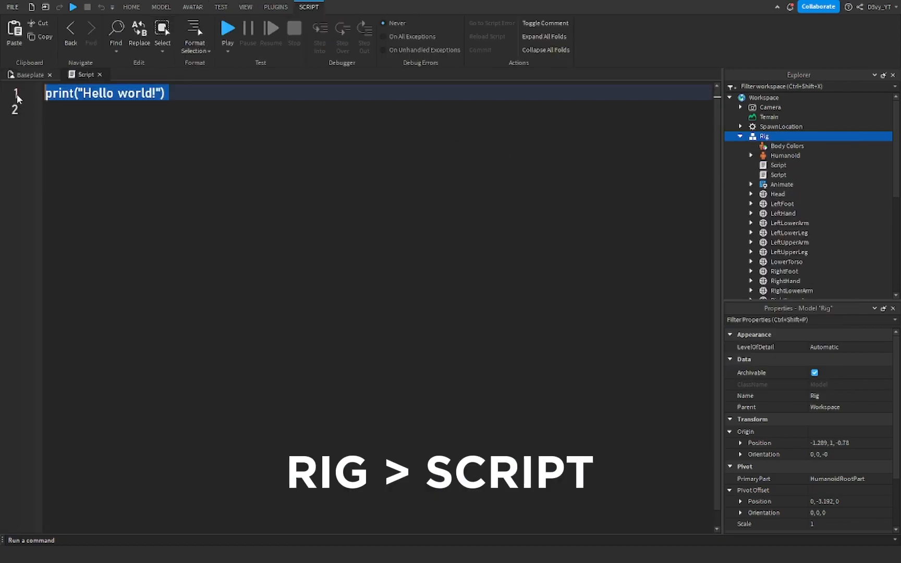
Step: Write a Start event handler computing (Object.Position - HumanoidRootPart.Position).Magnitude
text(game.ReplicatedStorage.Start.OnServerEvent:Connect(function(player)
text(local Distance =)
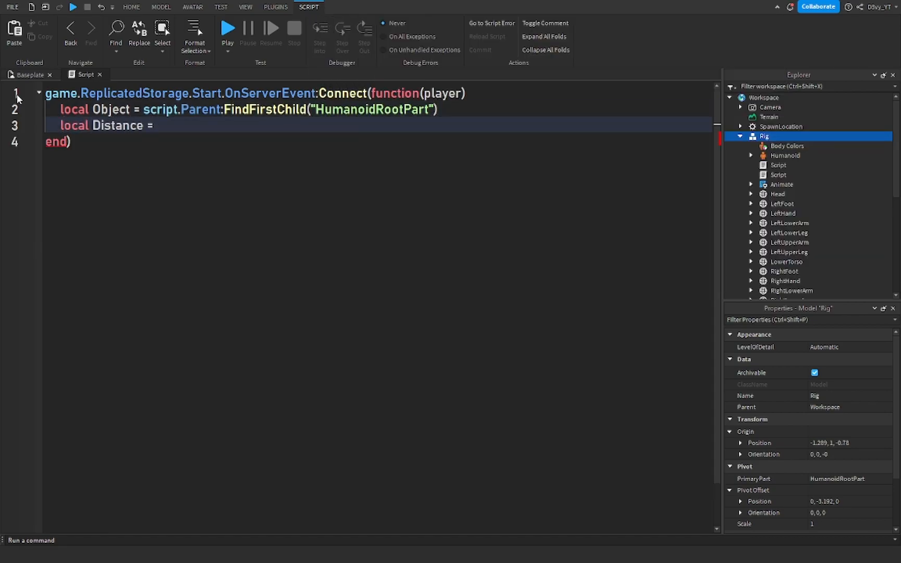
text((Object.Position - player.)
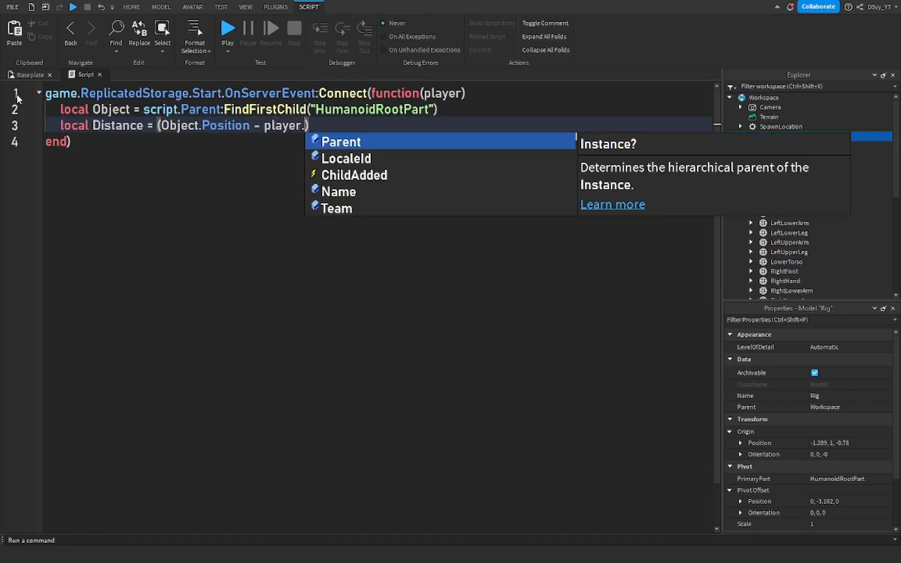
text(.Character.HumanoidRootPart)
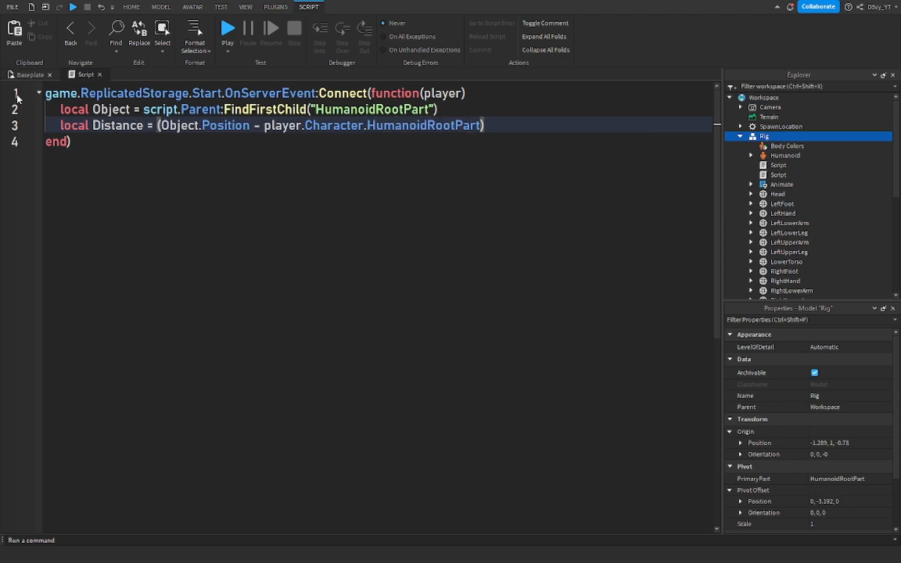
text(.Position).Magnitude)
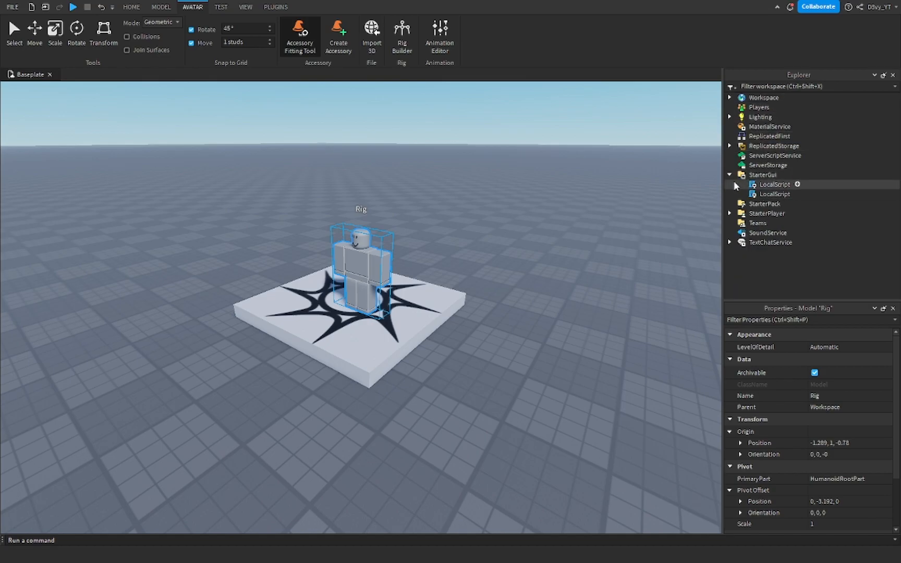
Step: Set StarterPlayer's CharacterWalkSpeed to 50 and start a Play test
click(766, 194)
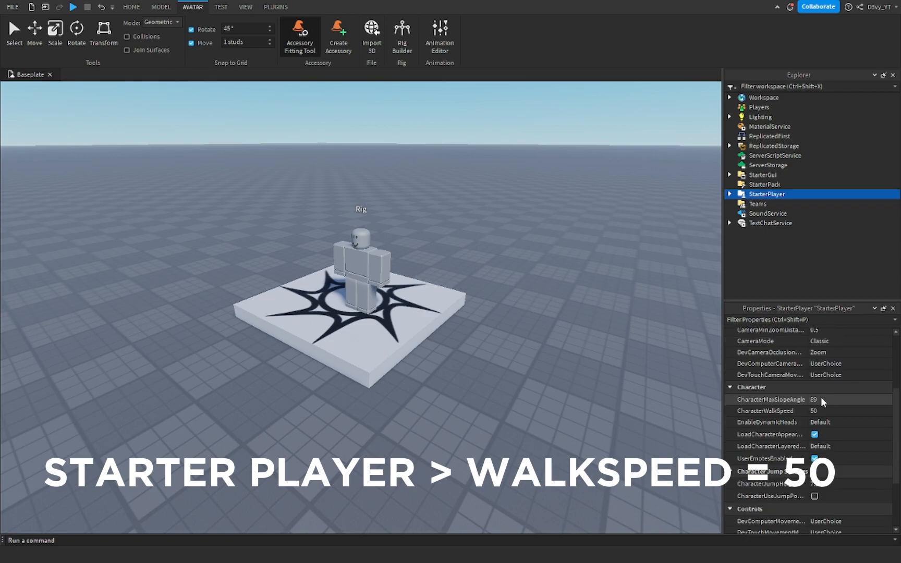
click(765, 411)
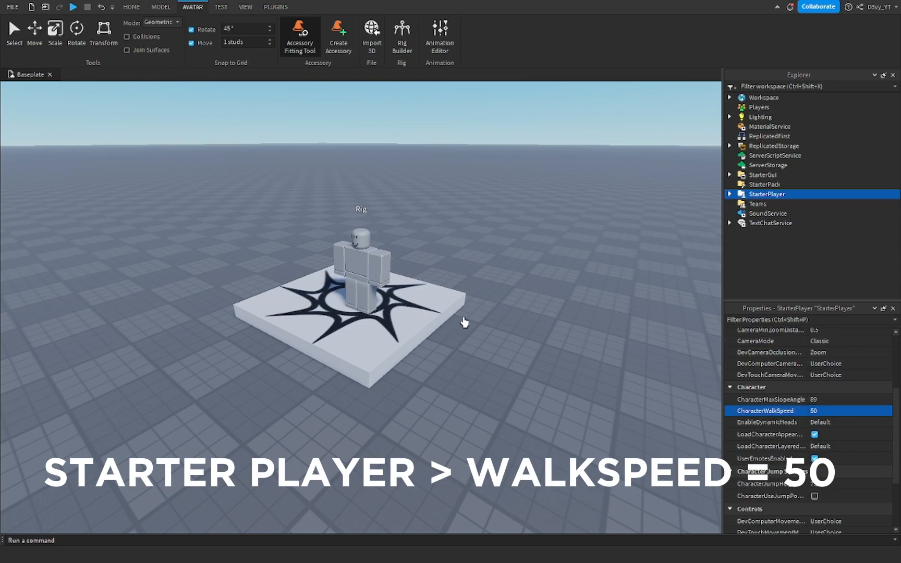
click(73, 7)
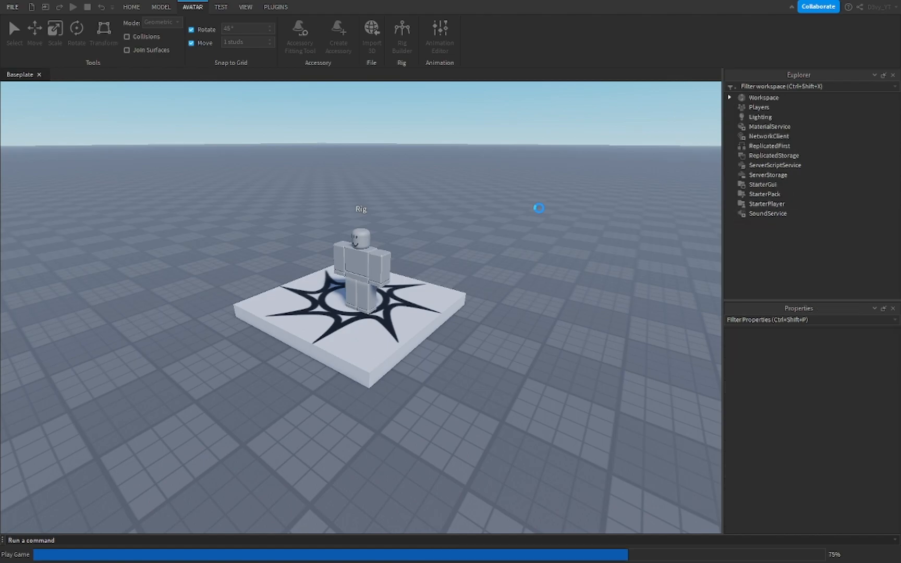
click(73, 7)
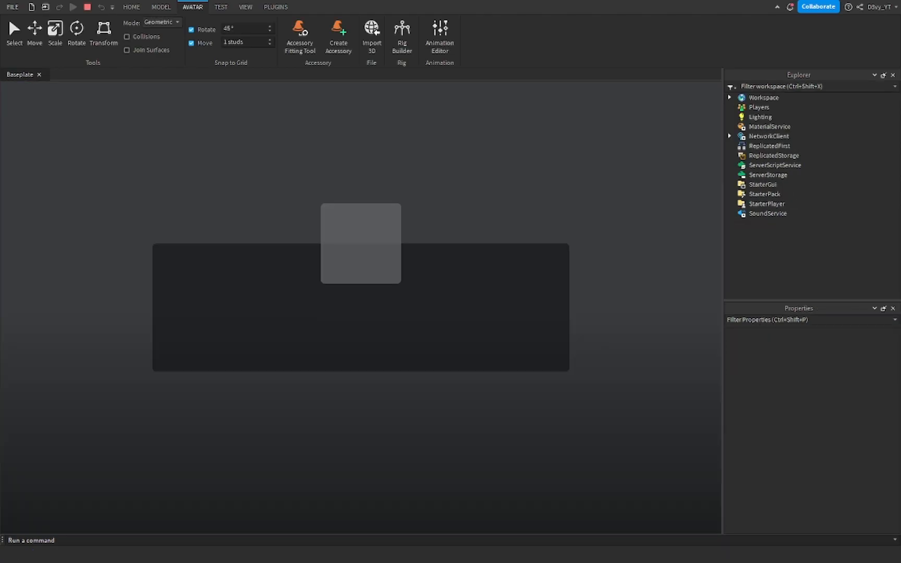